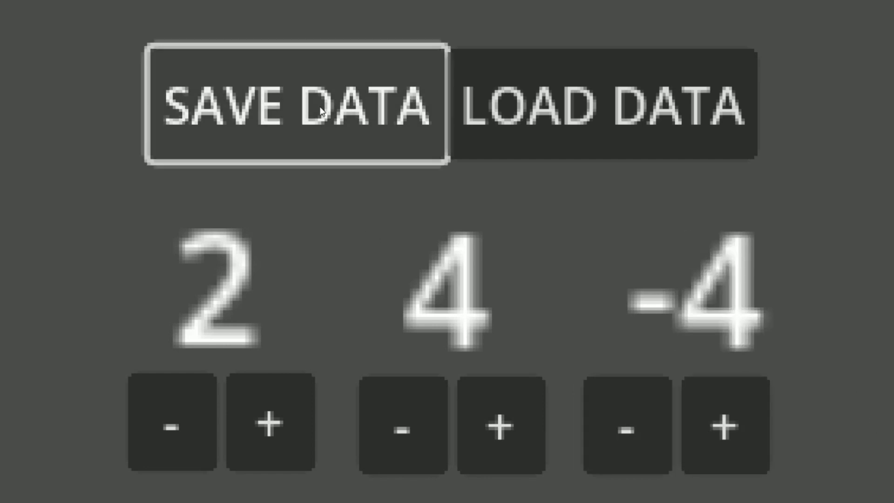
# Step: Save the counters at 6, 8 and 5, then nudge the third and middle counters
pyautogui.click(172, 426)
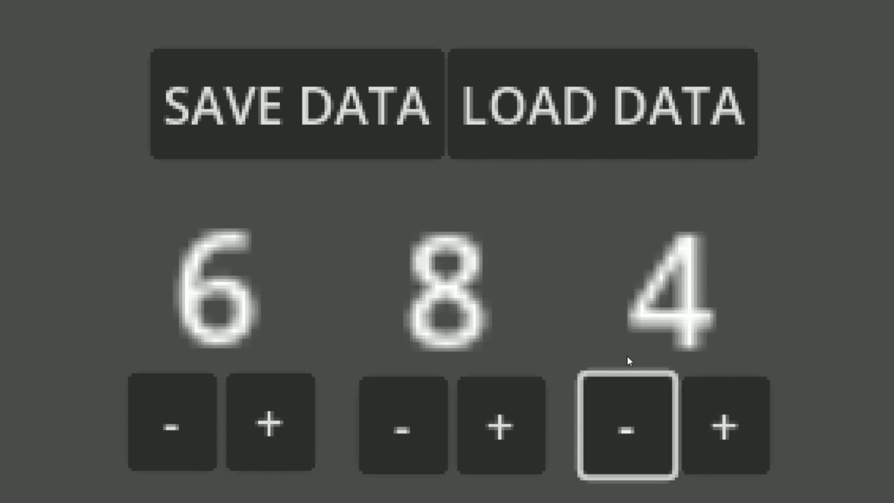
pyautogui.click(716, 427)
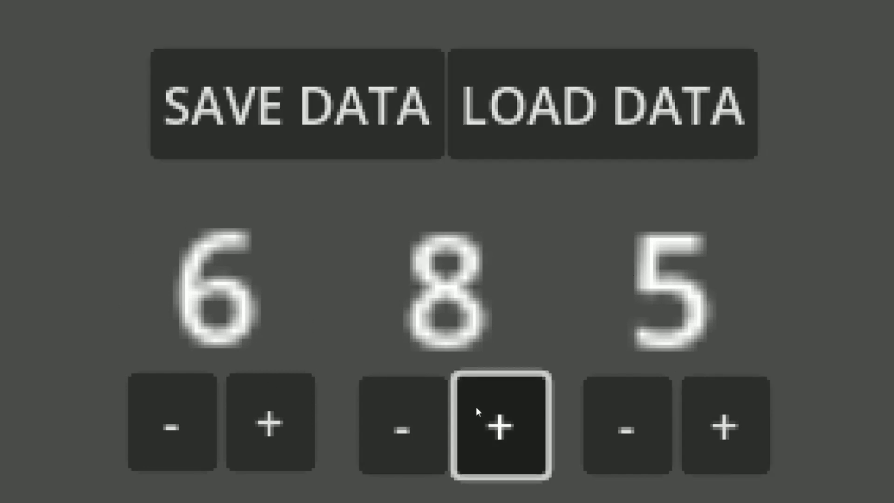
pyautogui.click(496, 426)
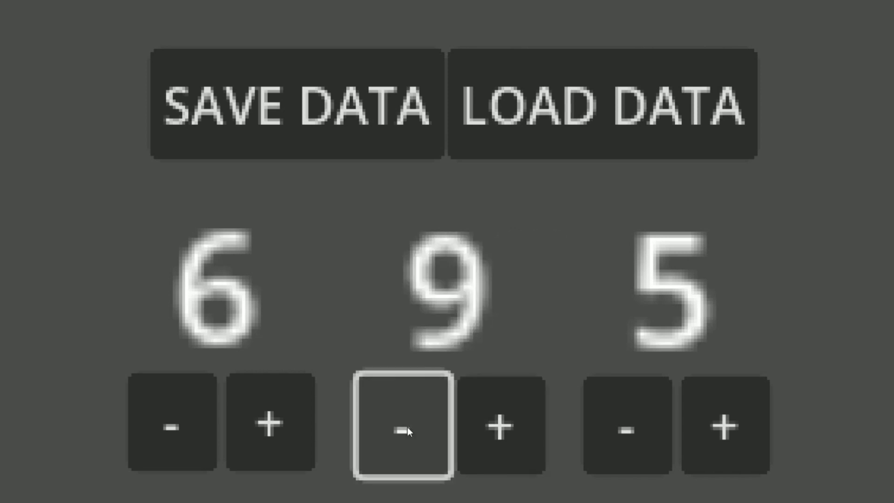
pyautogui.click(403, 424)
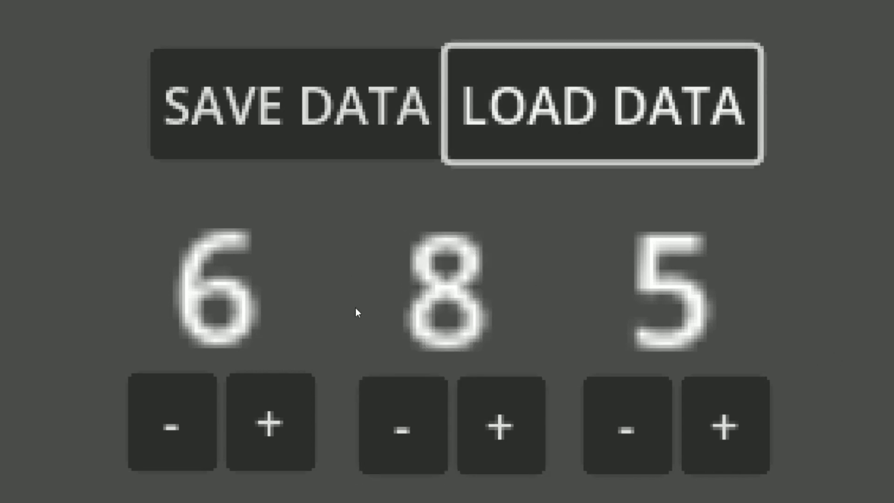
pyautogui.moveTo(877, 62)
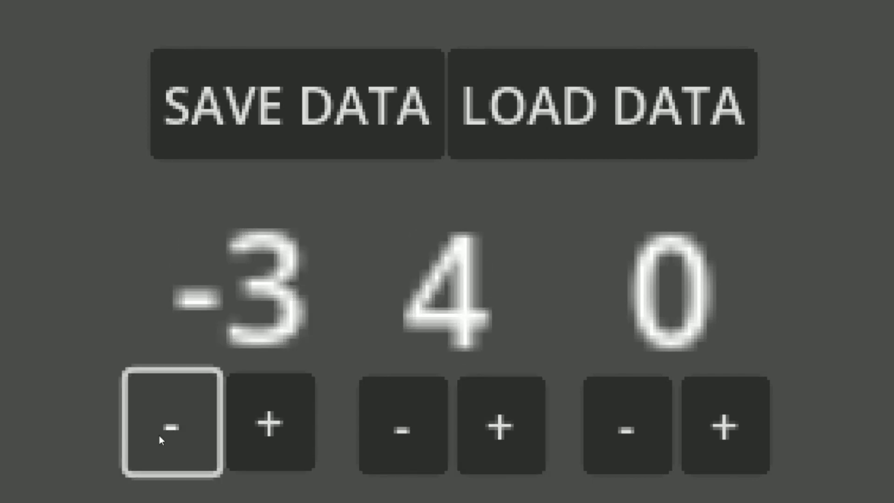
# Step: Lower the first counter, then load to restore the saved 6, 8 and 5
pyautogui.click(601, 104)
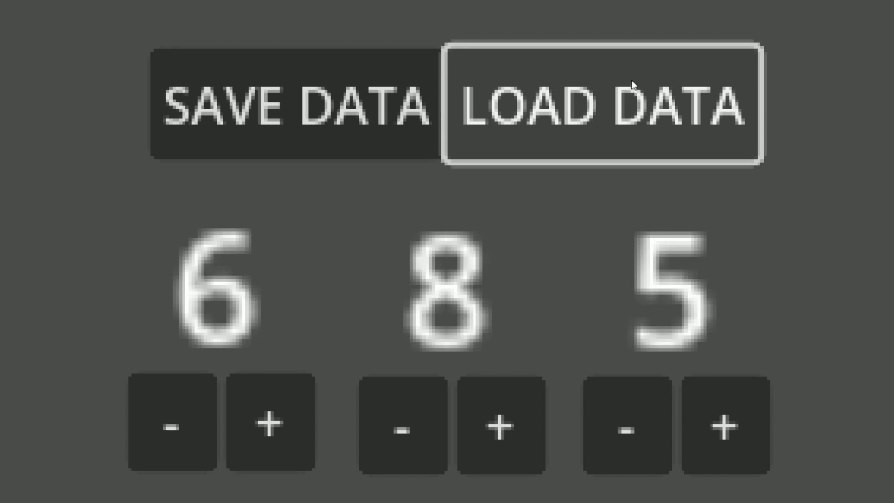
pyautogui.click(601, 105)
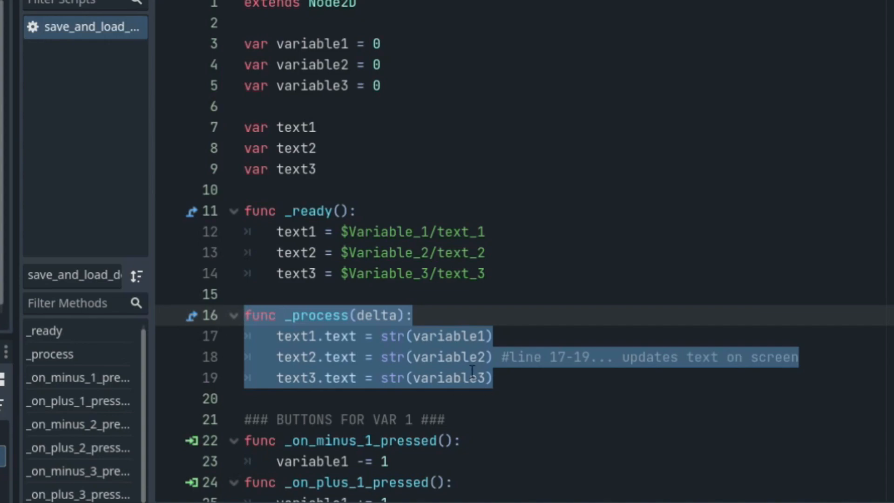
# Step: Review the empty save/load handlers and the load_button's pressed signal, then return to the script
pyautogui.click(470, 377)
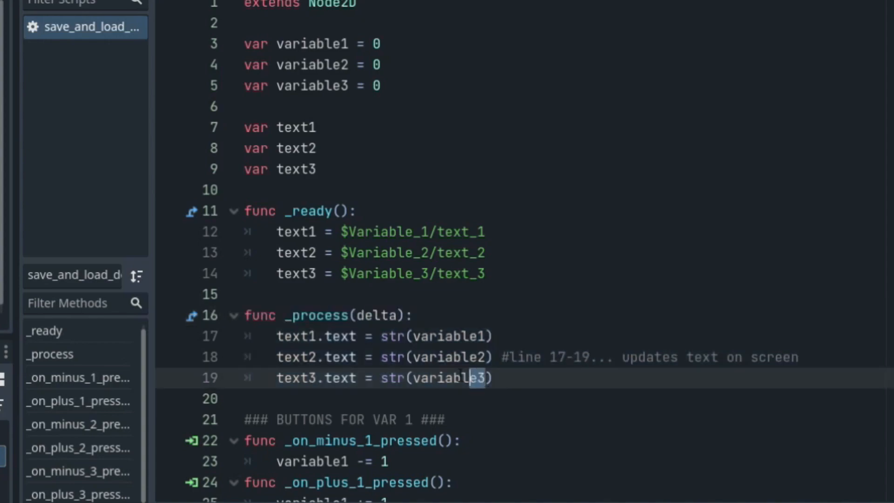
pyautogui.scroll(-3)
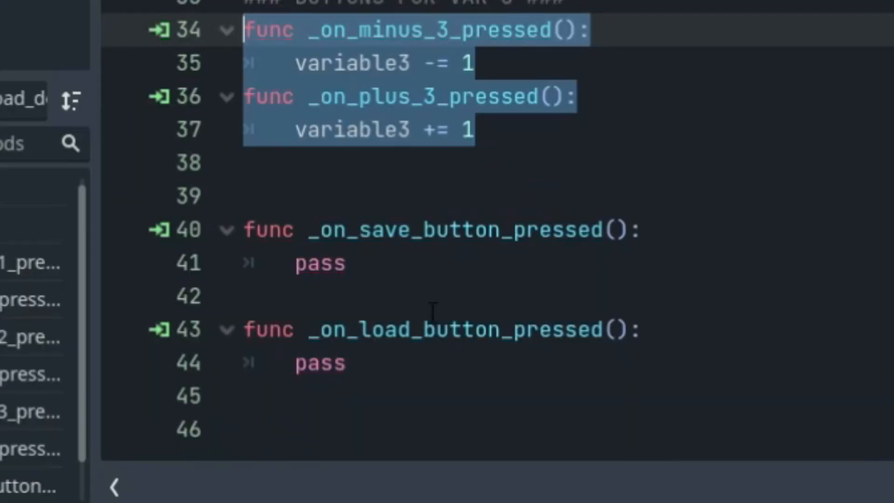
pyautogui.click(245, 295)
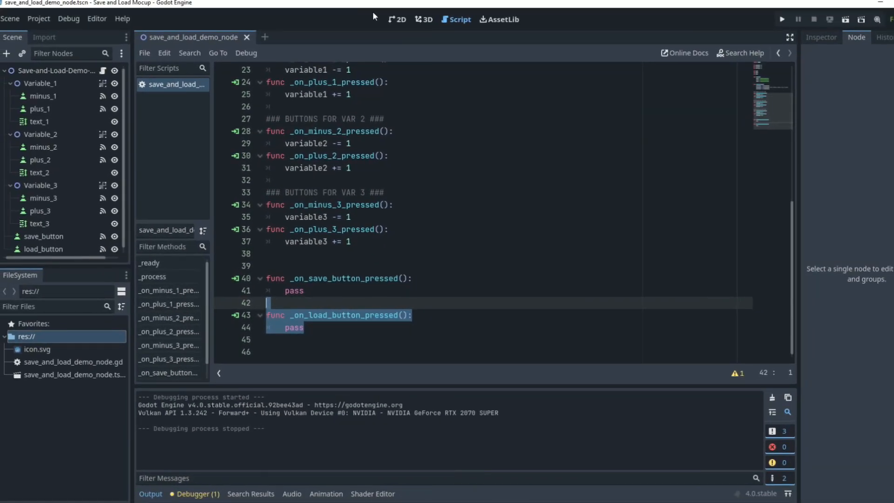
pyautogui.click(397, 18)
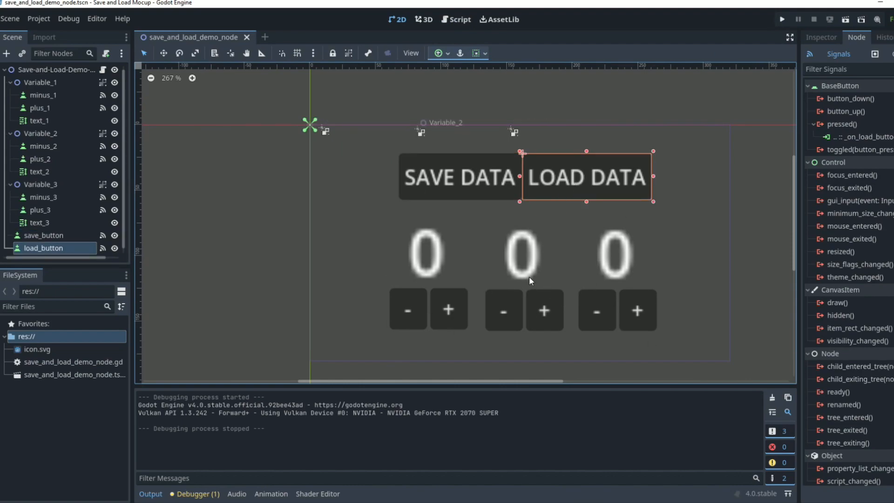
pyautogui.click(459, 19)
pyautogui.write('var save_pa')
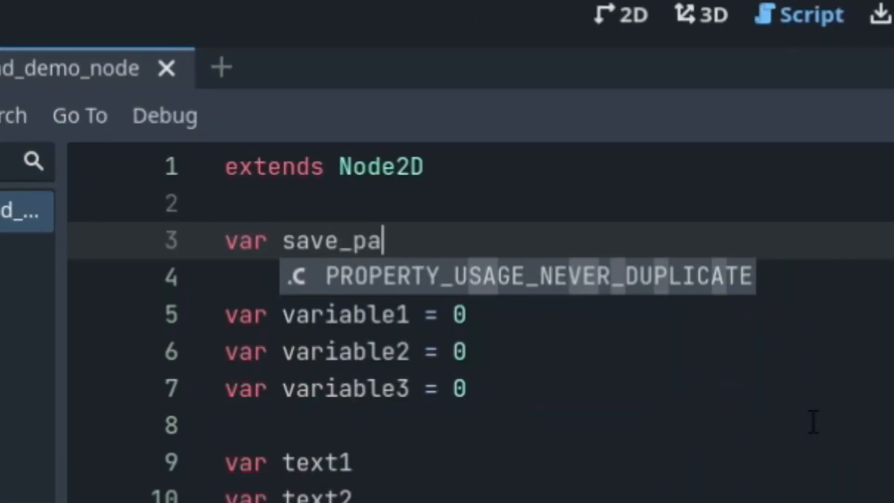
# Step: Declare save_path as "user://variable.save" at the top of the script
pyautogui.write('th')
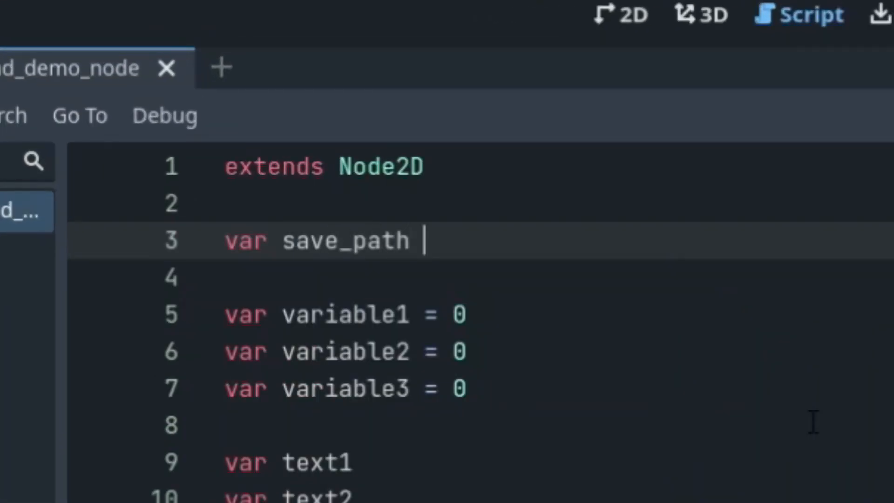
pyautogui.write('= "user://"')
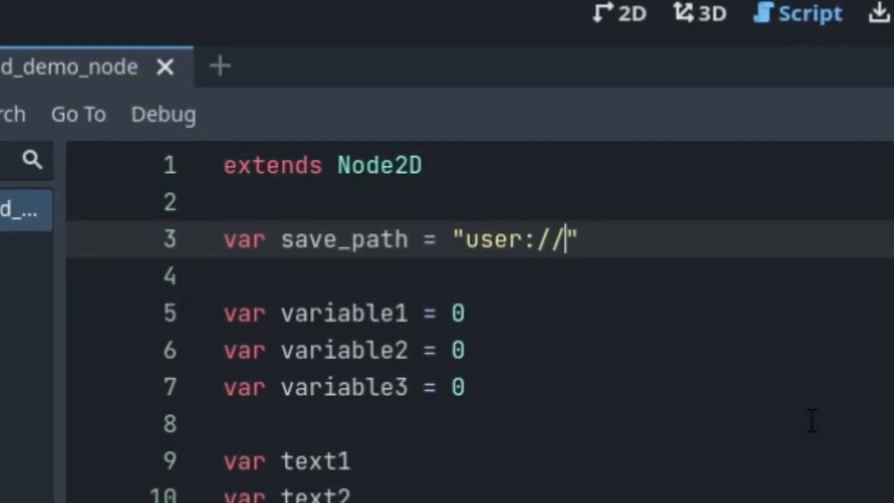
pyautogui.write('variable.save')
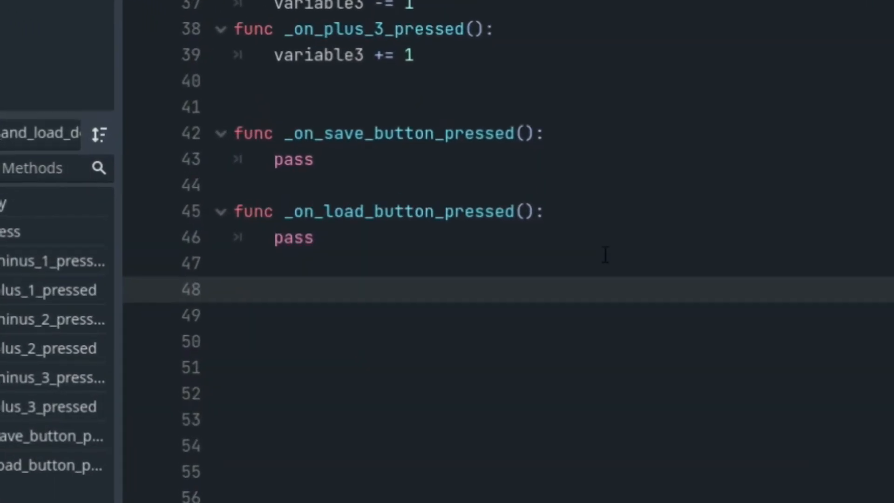
# Step: Add func save() opening save_path with FileAccess.WRITE
pyautogui.write('func sav')
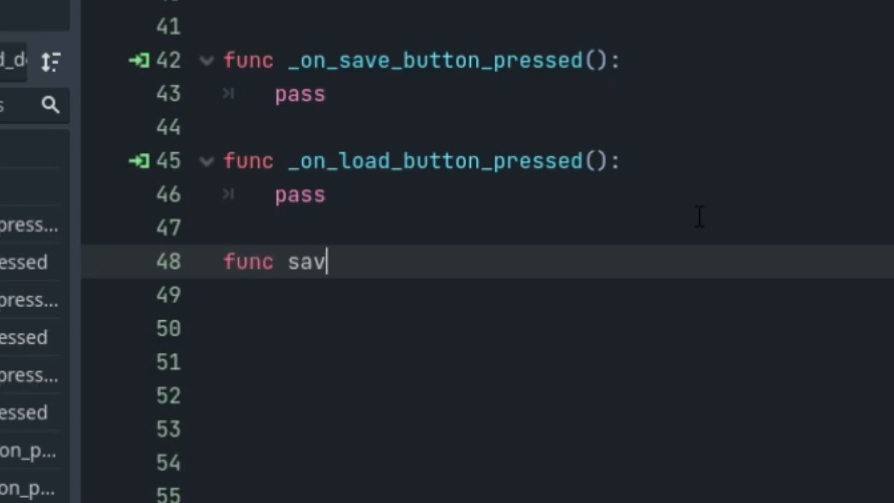
pyautogui.write('e():')
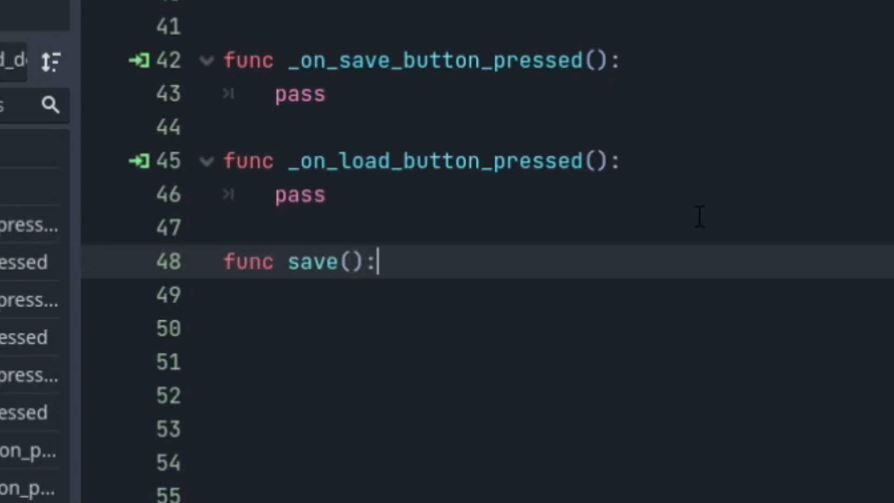
pyautogui.press('enter')
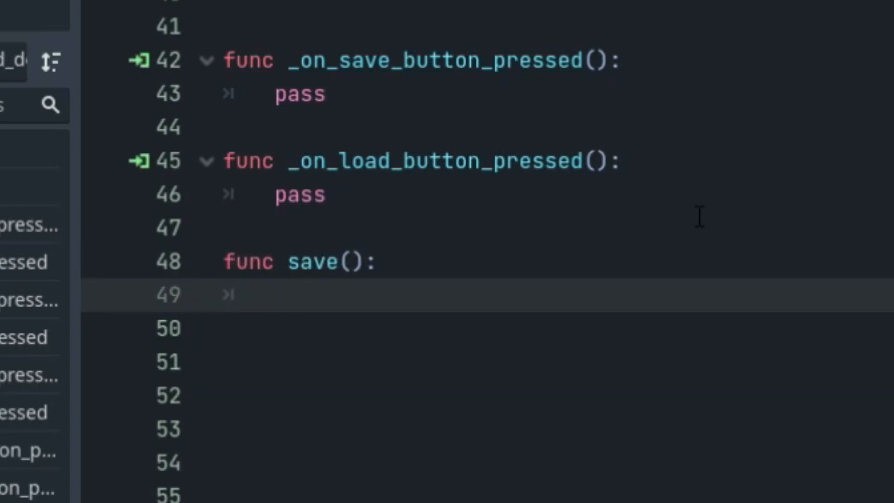
pyautogui.write('var')
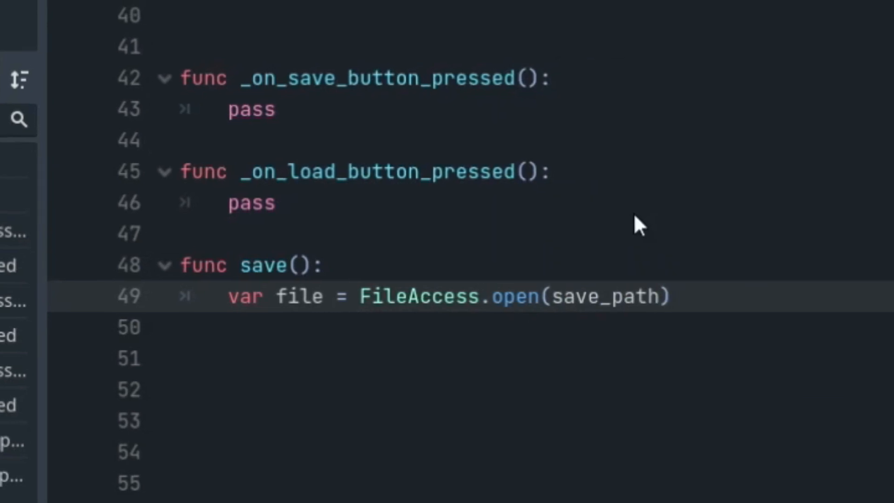
pyautogui.write(', FileAccess.WRITE')
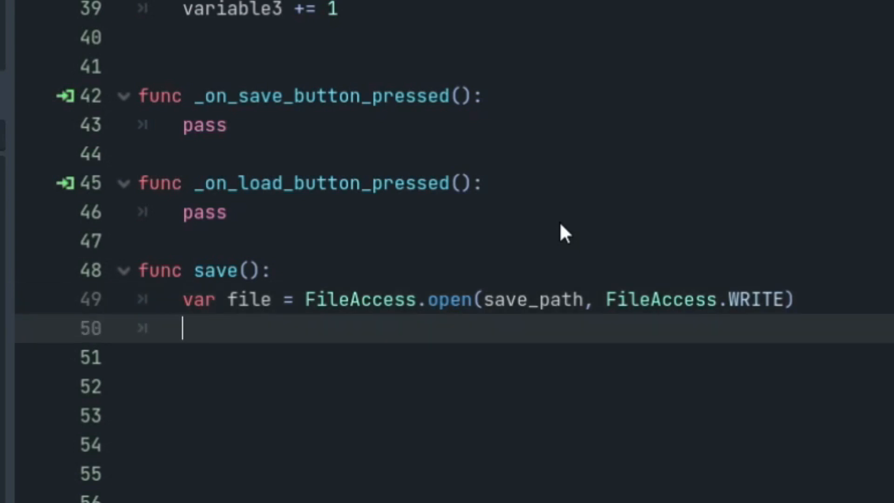
# Step: Store variable1, variable2 and variable3 with file.store_var in save()
pyautogui.write('file.store_var')
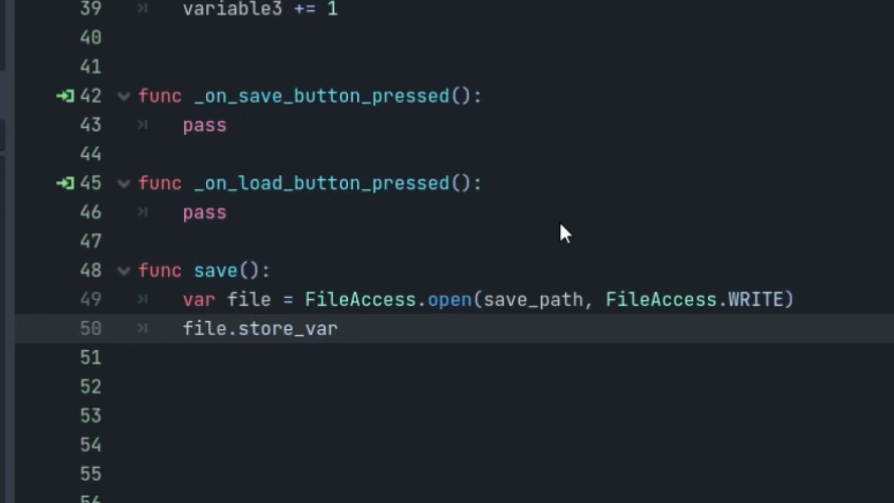
pyautogui.write('(variable1)')
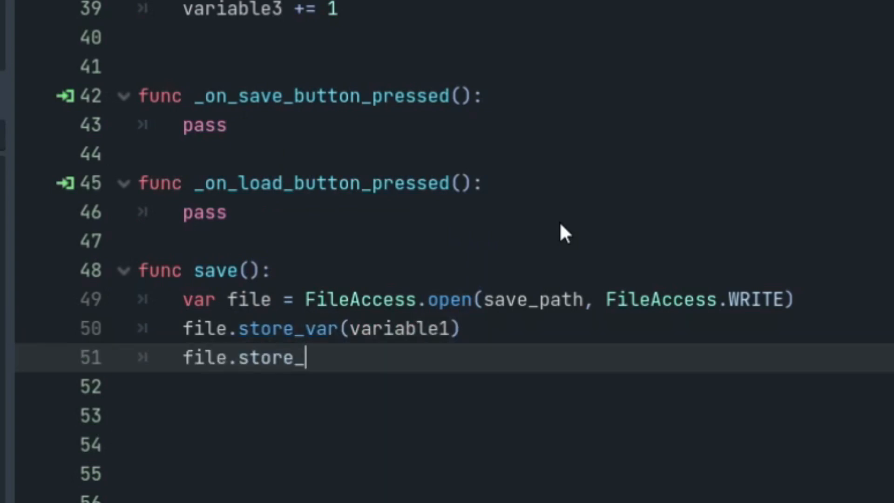
pyautogui.write('var(variable2)')
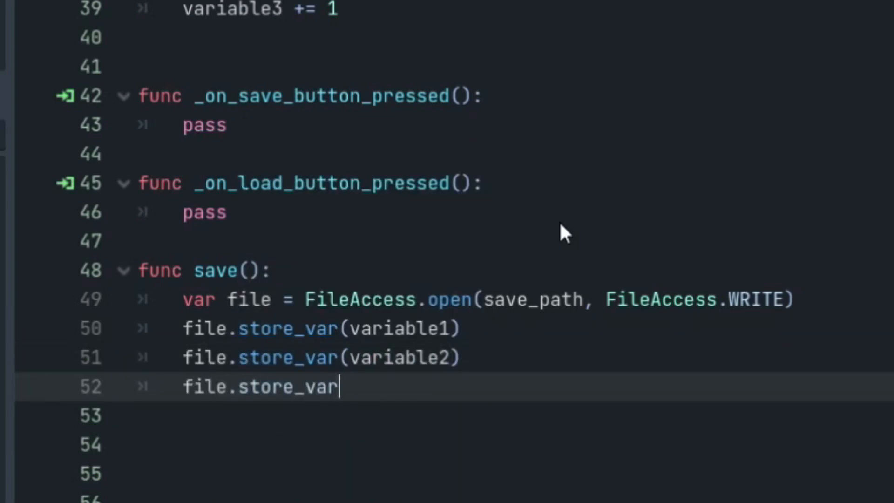
pyautogui.write('(variable3)')
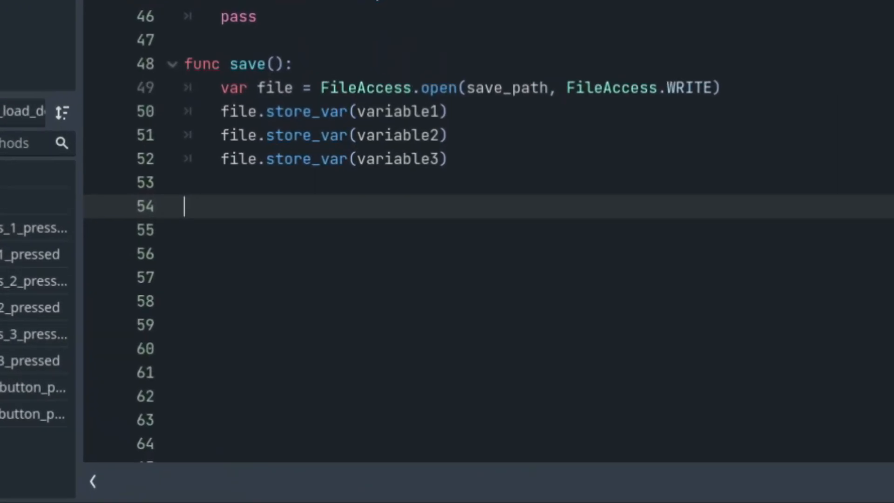
# Step: Add func load_data() that checks file_exists(save_path) and opens it with FileAccess.READ
pyautogui.write('func load_data():')
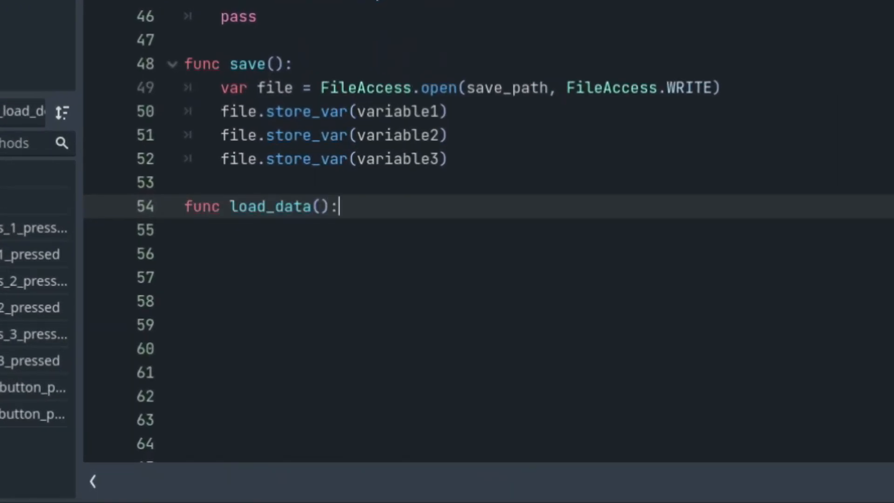
pyautogui.write('if FileAccess.file_exists(save')
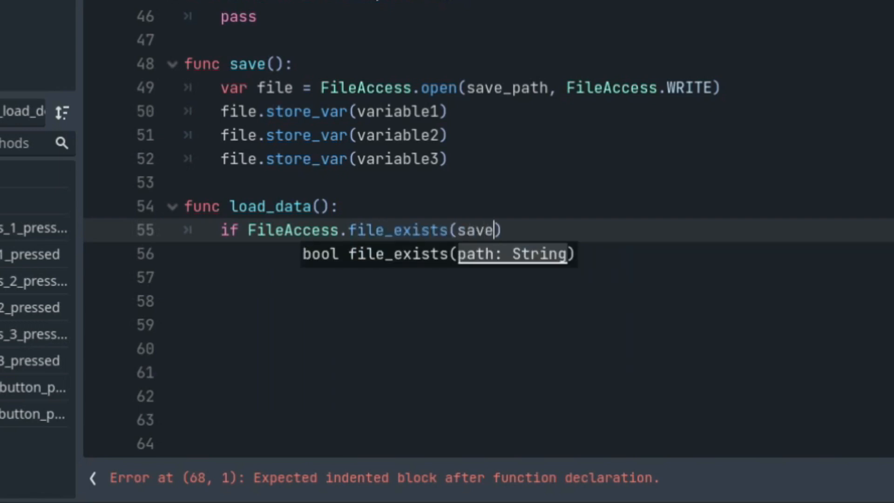
pyautogui.write('_path):')
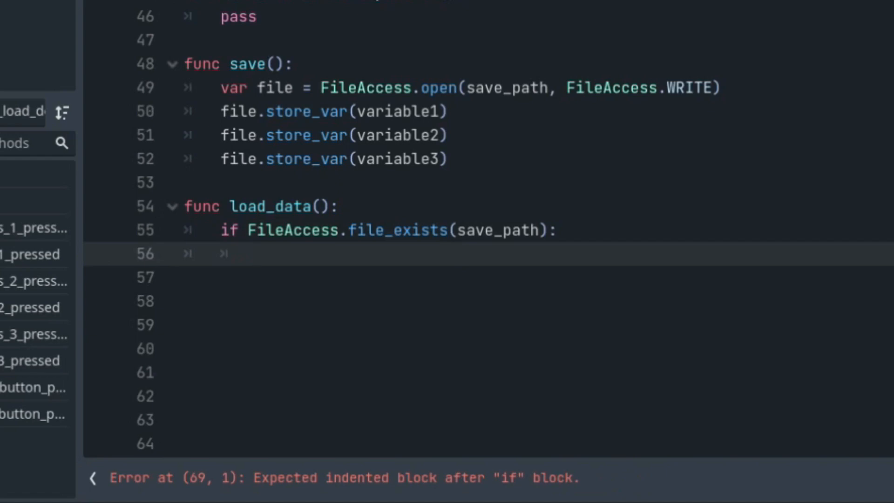
pyautogui.write('var file = FileAccess.open(save_path, FileAccess')
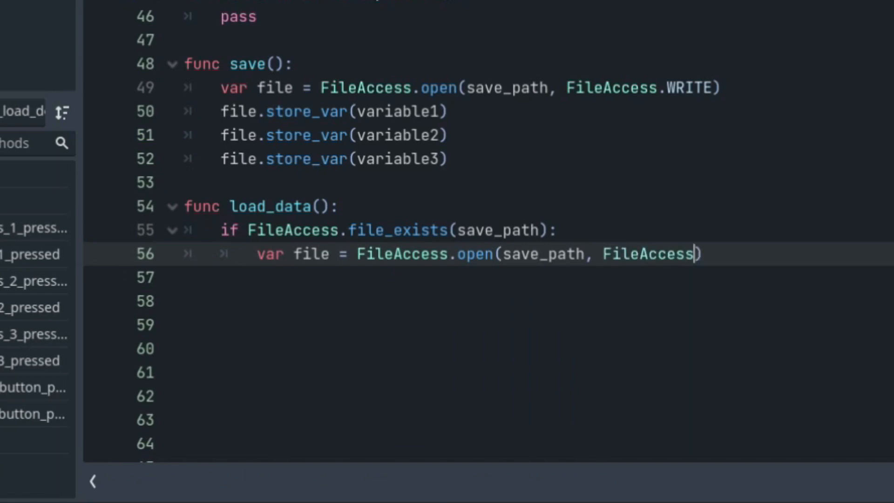
pyautogui.write('.READ)')
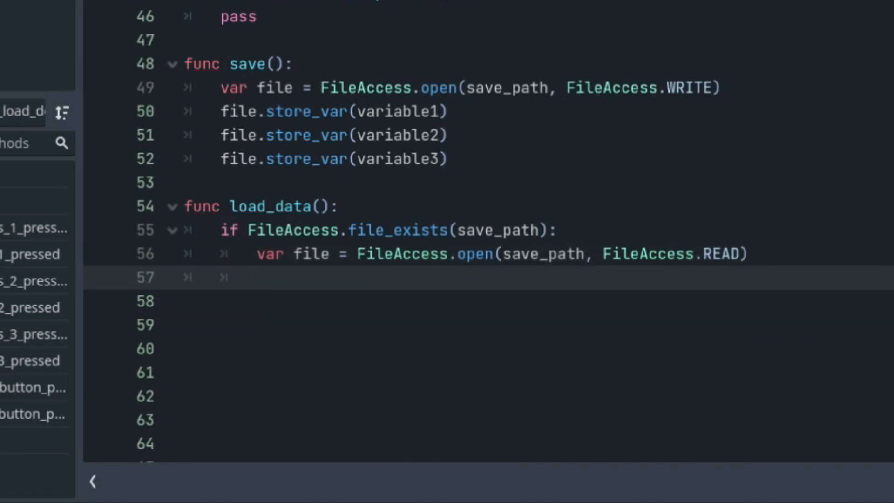
# Step: Assign variable1, variable2 and variable3 from file.get_var() inside load_data()
pyautogui.write('variable1 = file.get_var(variable1)')
pyautogui.click(489, 301)
pyautogui.write('variable2')
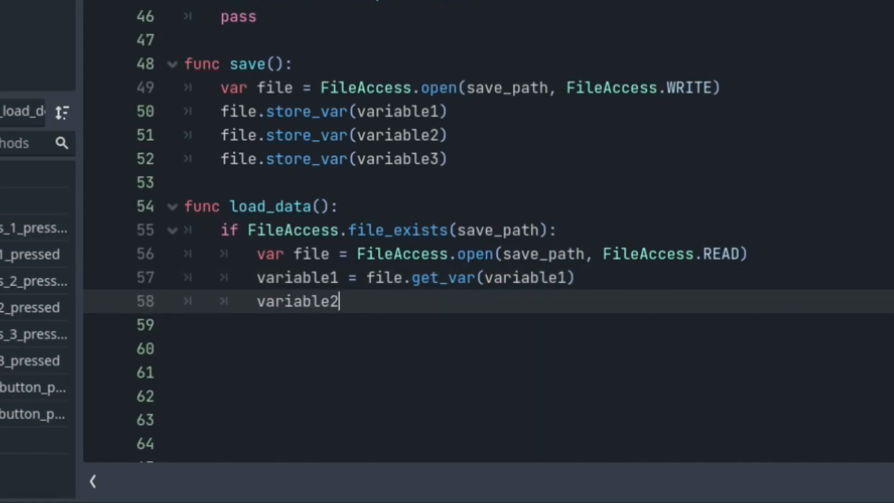
pyautogui.write('= file.get_var(var)')
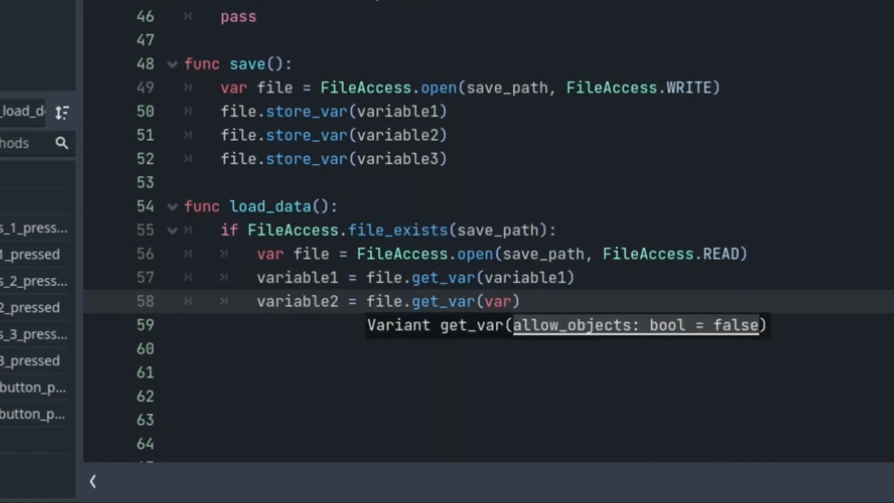
pyautogui.write('variable3 = file.get_var')
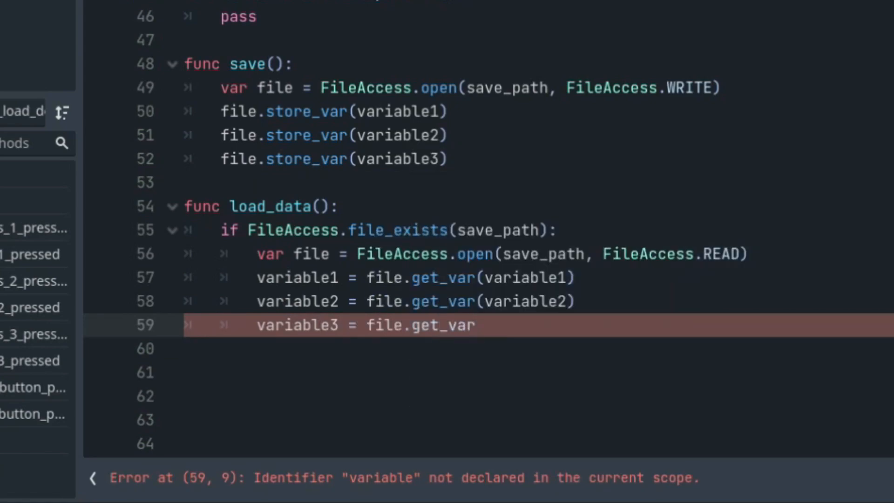
pyautogui.write('(variable3)')
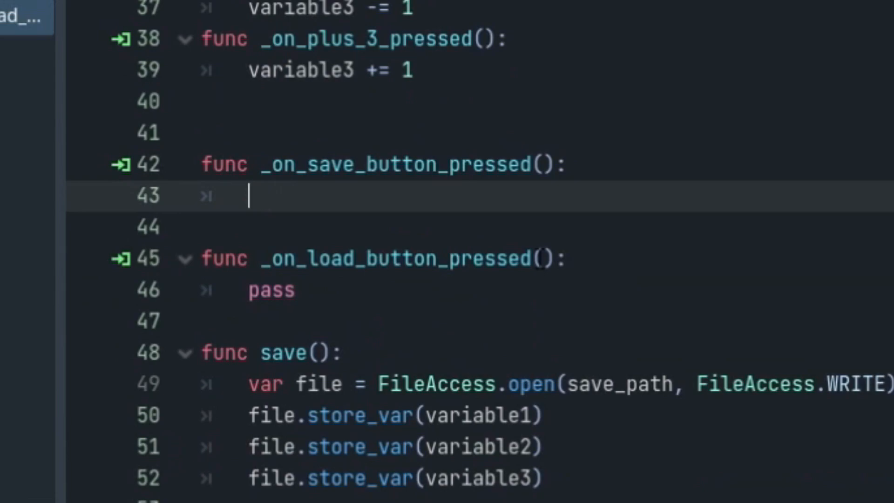
# Step: Make the save handler call save() and the load handler call load_data()
pyautogui.write('save()')
pyautogui.click(480, 289)
pyautogui.write('load')
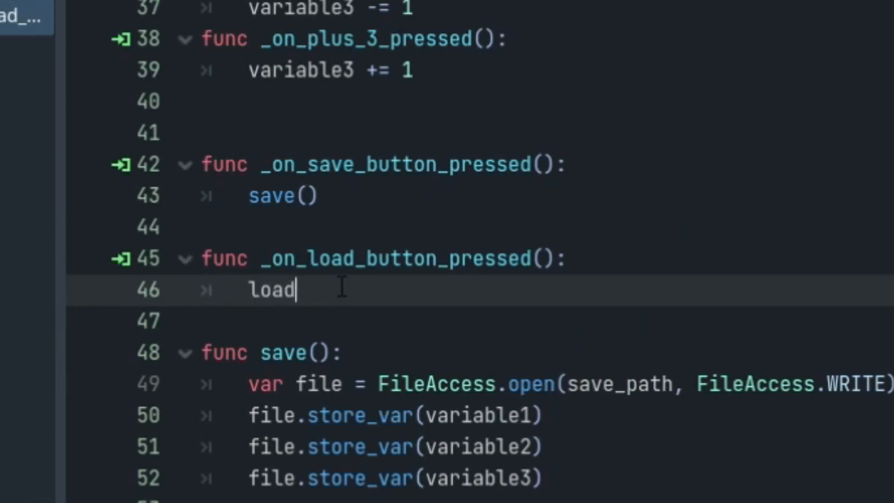
pyautogui.write('_data()')
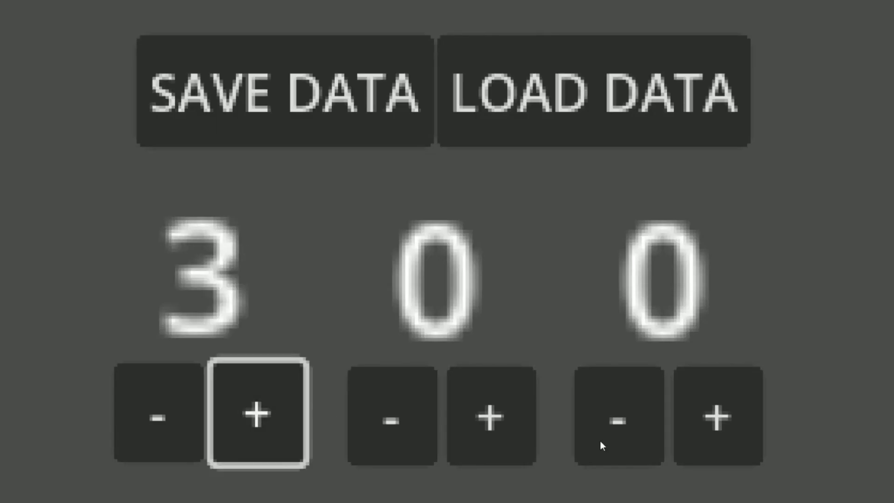
# Step: Save, relaunch and load to restore counters 3, 5 and 5 in the running game
pyautogui.click(595, 91)
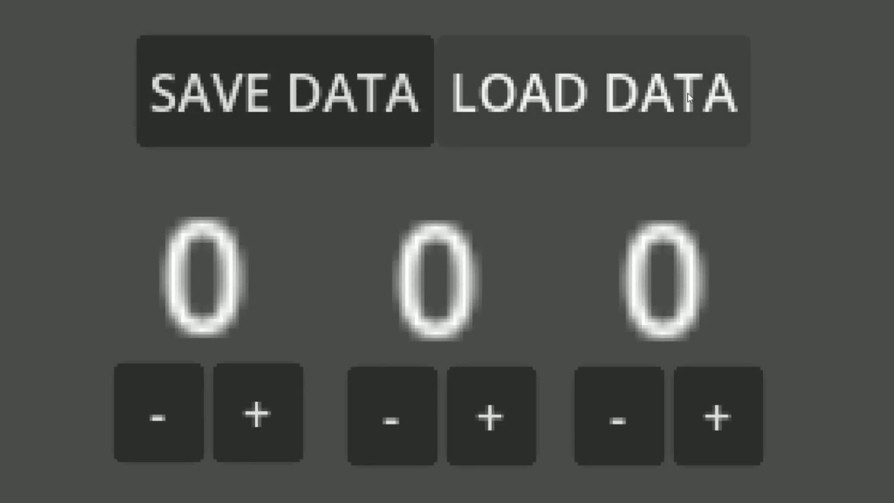
pyautogui.click(594, 91)
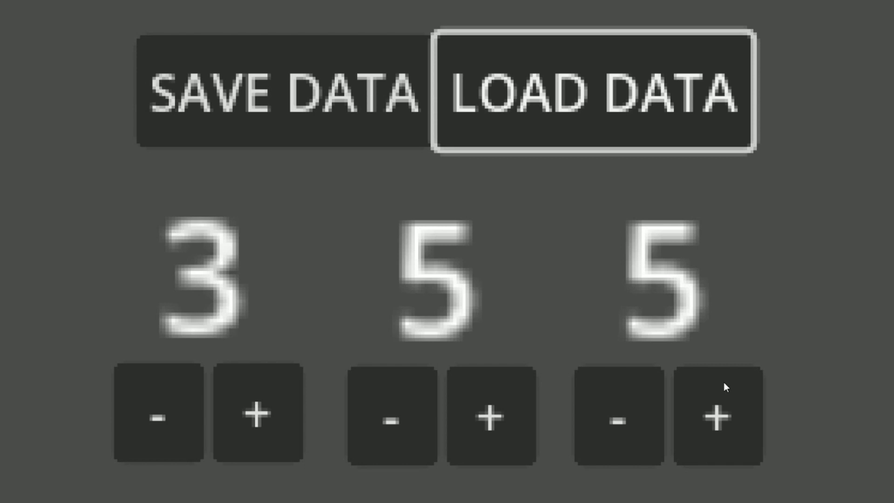
pyautogui.click(282, 91)
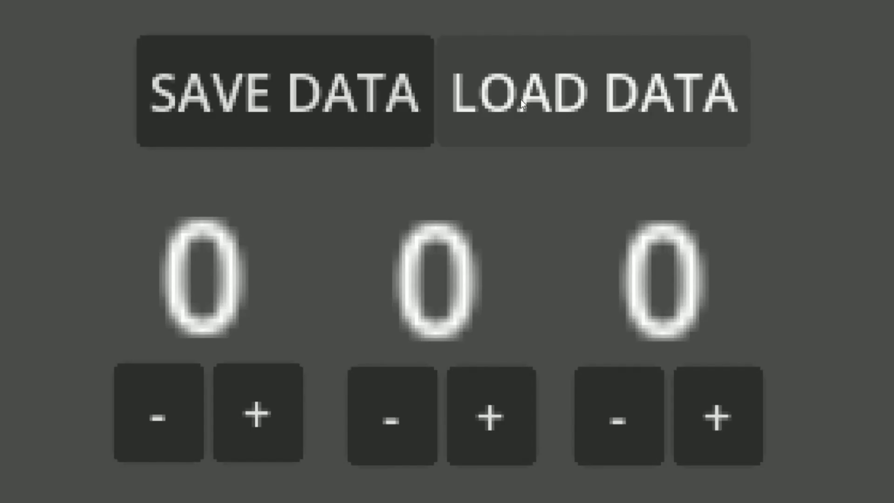
# Step: Load the saved counters back as 8, 5 and 3
pyautogui.click(593, 91)
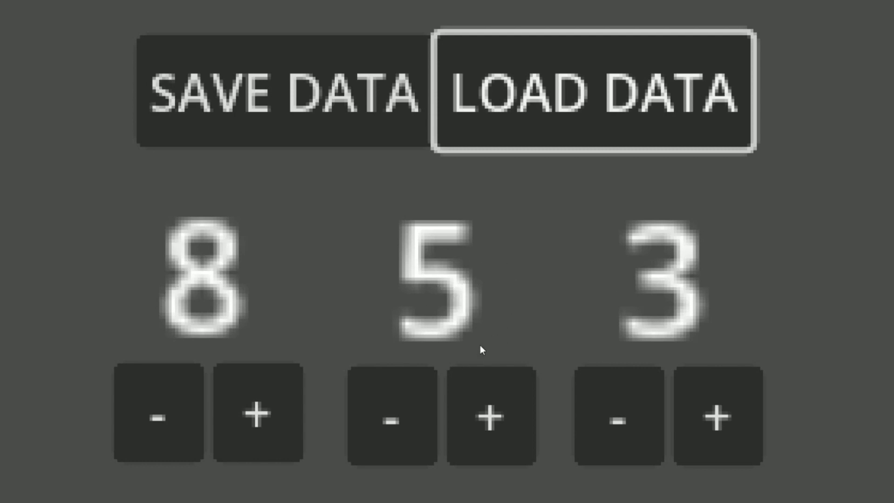
pyautogui.moveTo(655, 335)
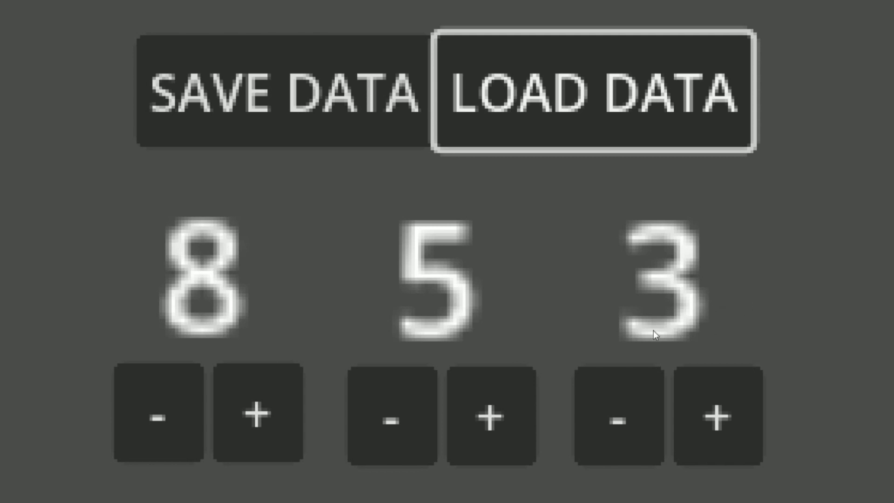
pyautogui.moveTo(519, 471)
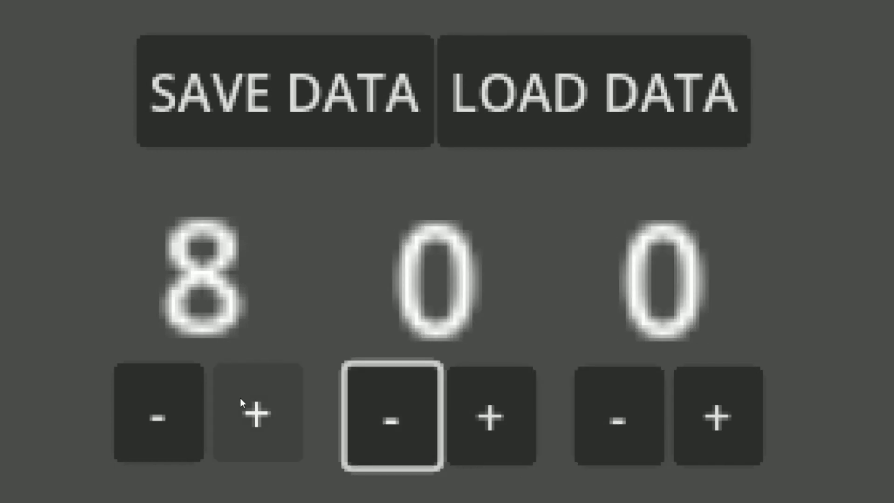
# Step: Set the counters to 3, 8 and 0, save, then load them back after the reset
pyautogui.click(159, 417)
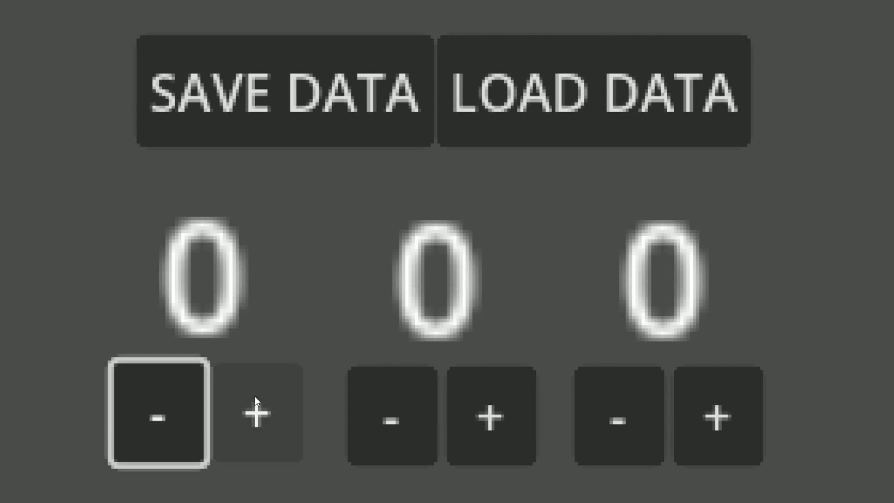
pyautogui.moveTo(257, 405)
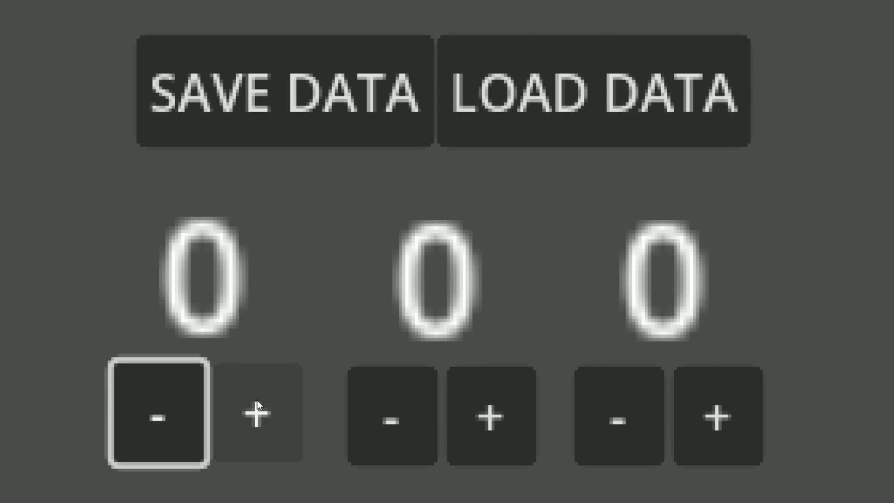
pyautogui.click(253, 416)
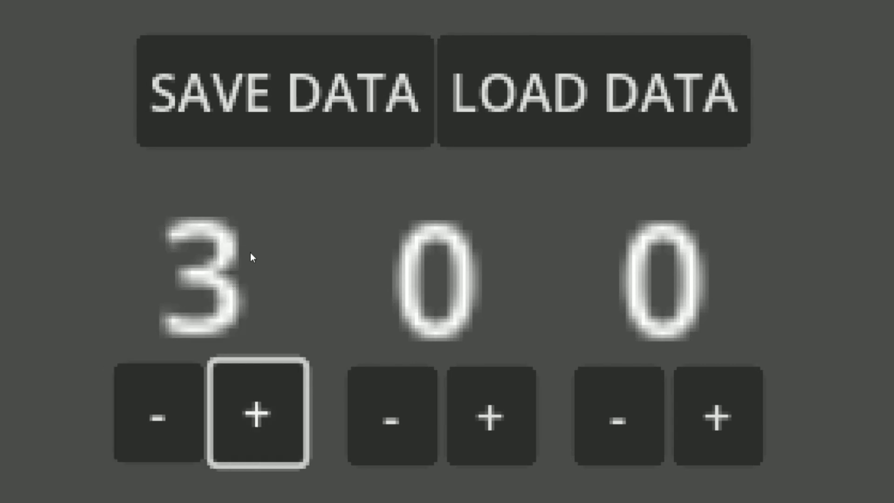
pyautogui.moveTo(205, 292)
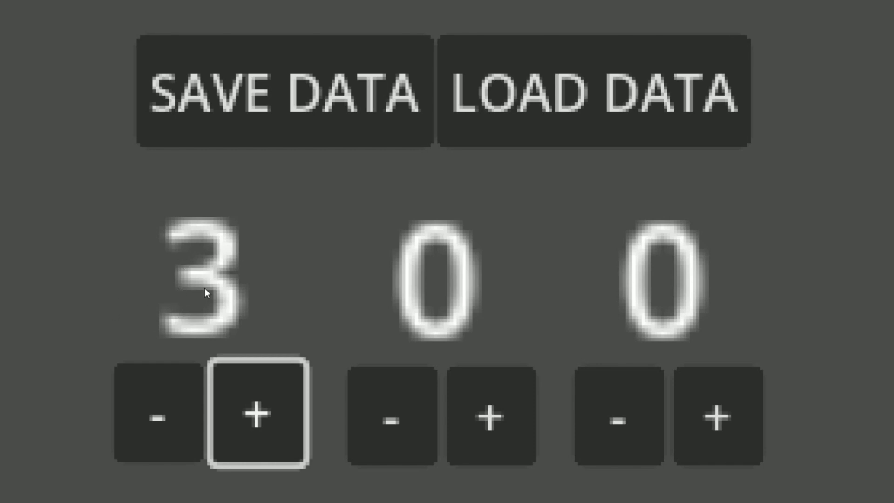
pyautogui.moveTo(492, 416)
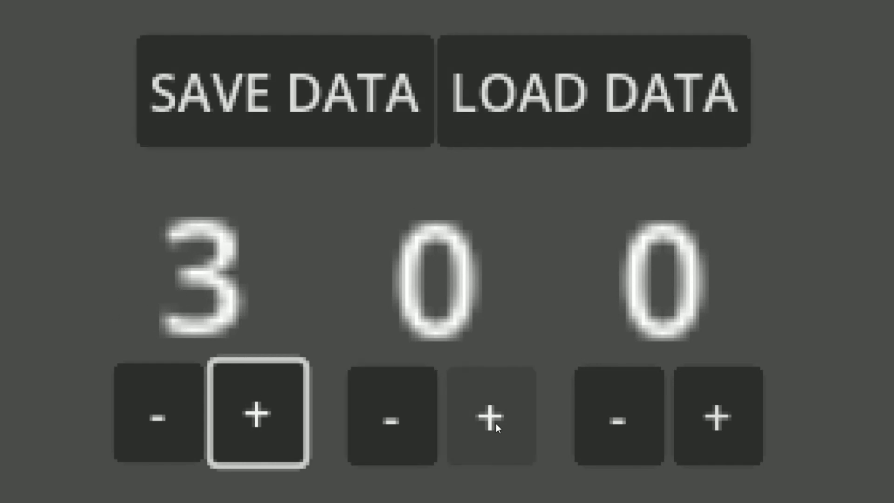
pyautogui.click(489, 415)
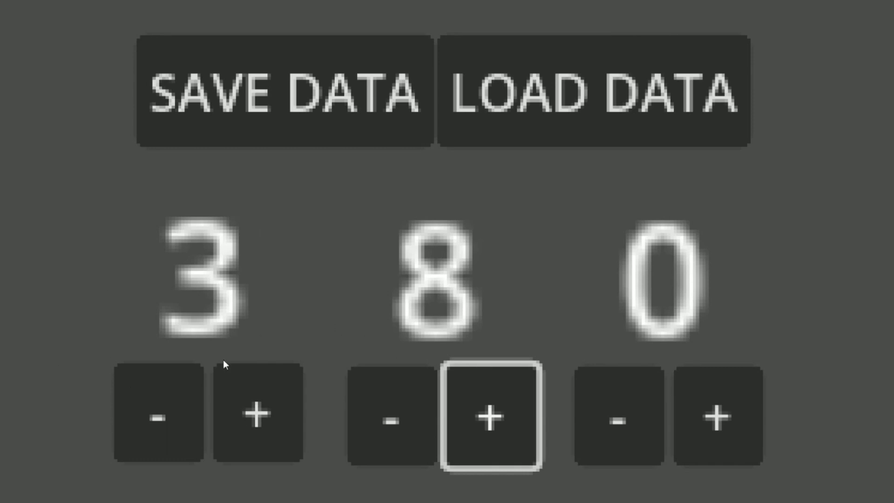
pyautogui.moveTo(205, 285)
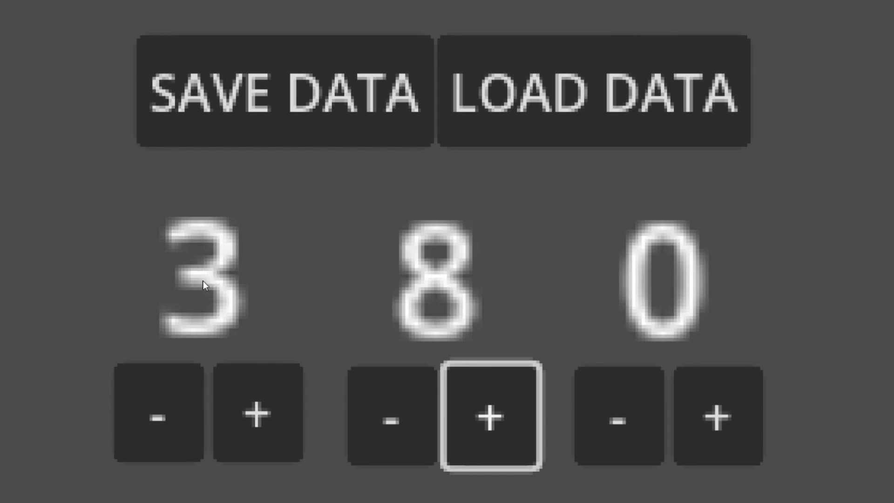
pyautogui.moveTo(253, 292)
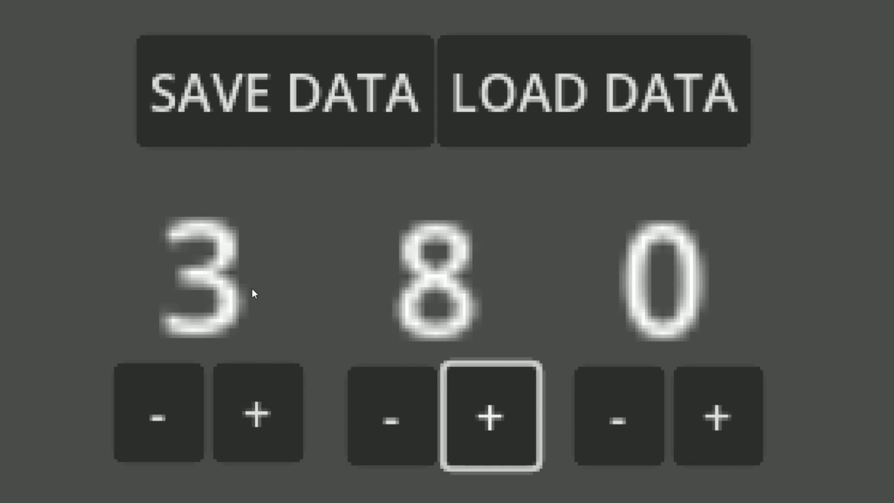
pyautogui.moveTo(416, 308)
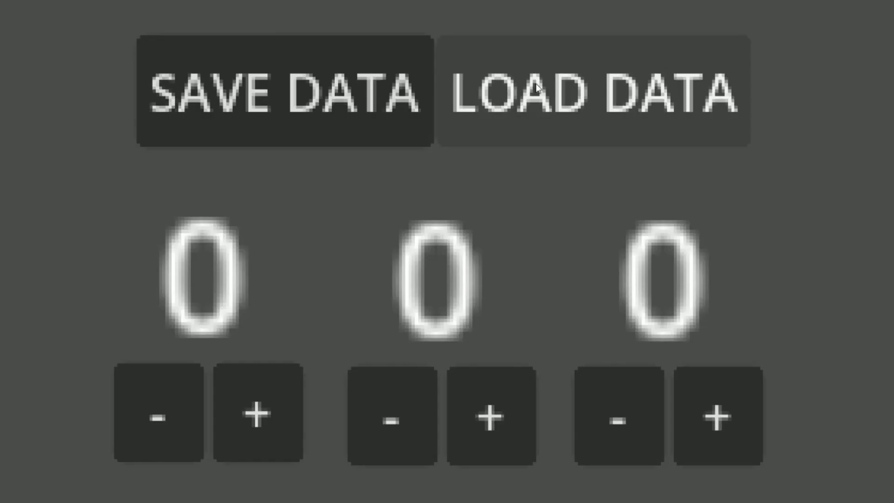
pyautogui.click(593, 91)
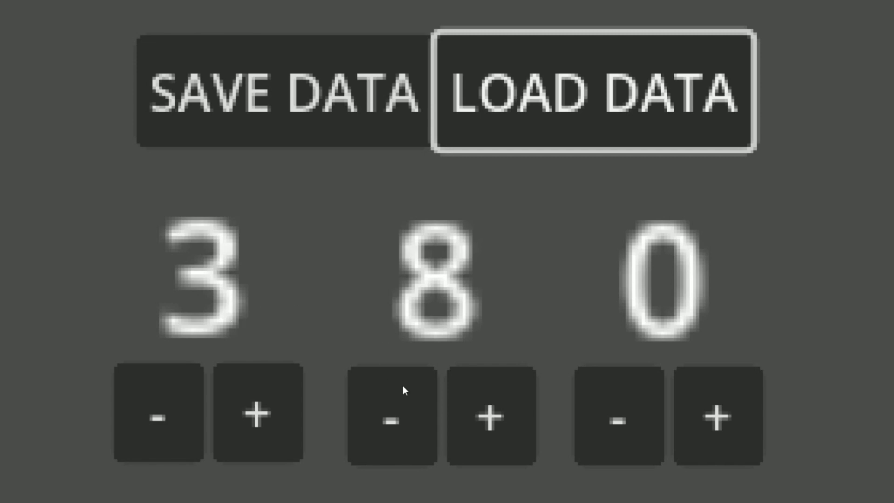
pyautogui.moveTo(368, 227)
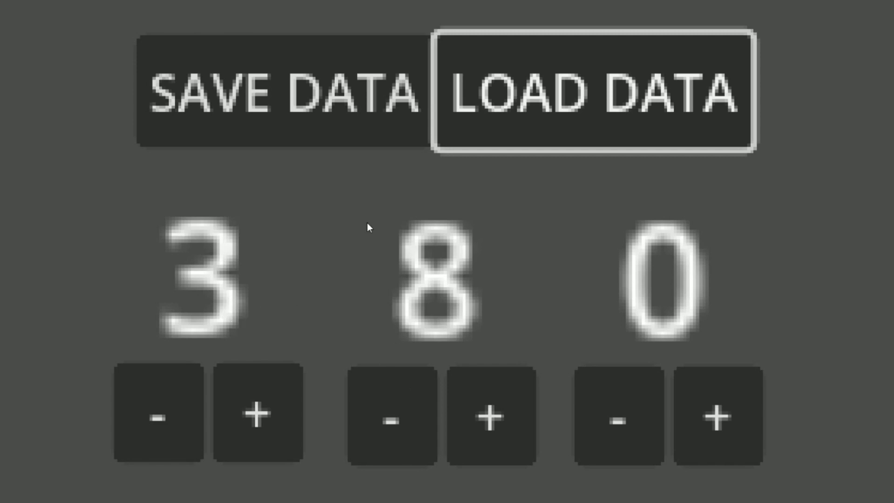